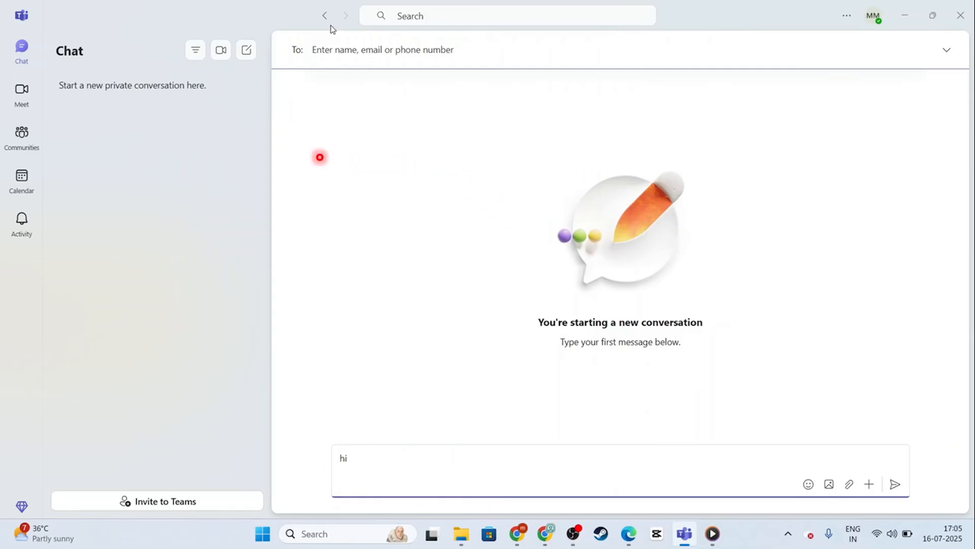
pyautogui.moveTo(397, 153)
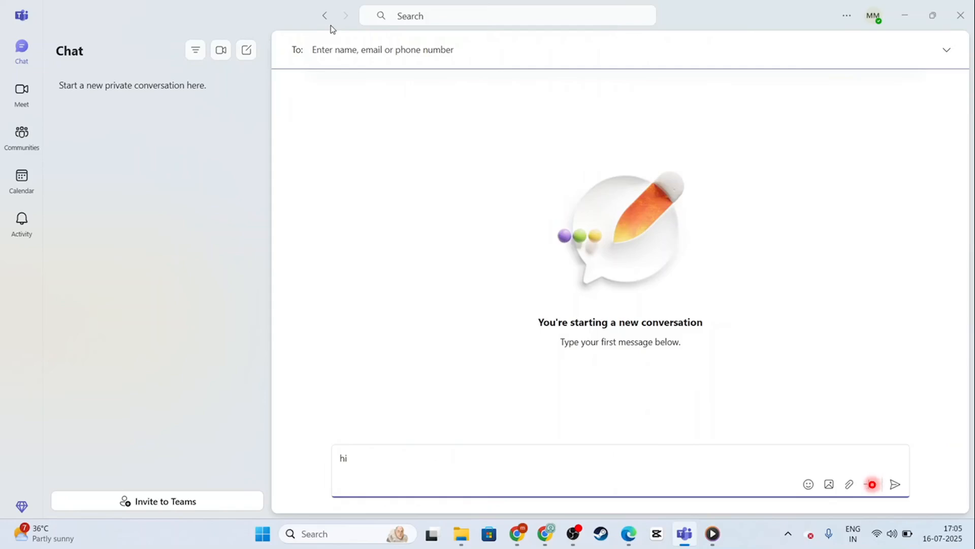
# Step: Open the compose box plus menu, then bring up the Invite to Teams link dialog
pyautogui.click(869, 484)
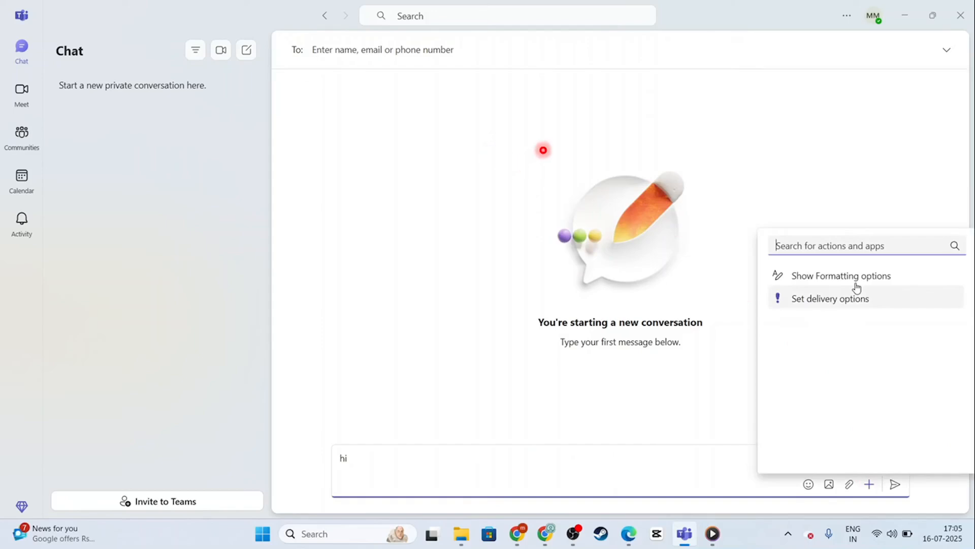
pyautogui.moveTo(405, 195)
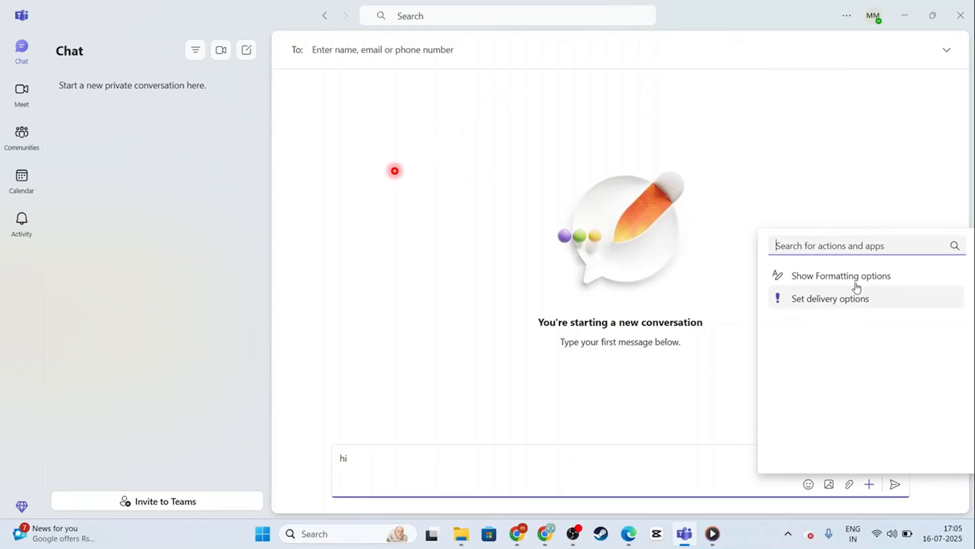
pyautogui.moveTo(441, 322)
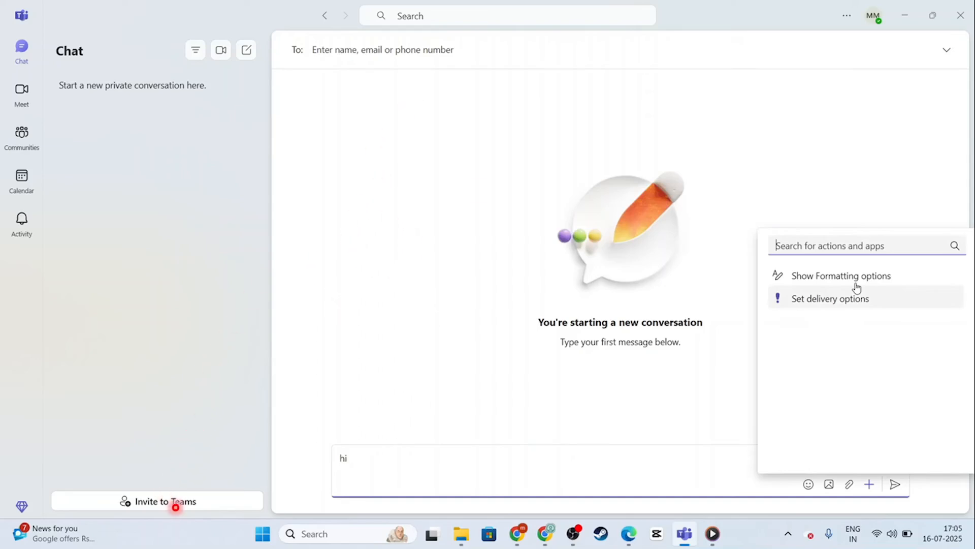
pyautogui.click(158, 501)
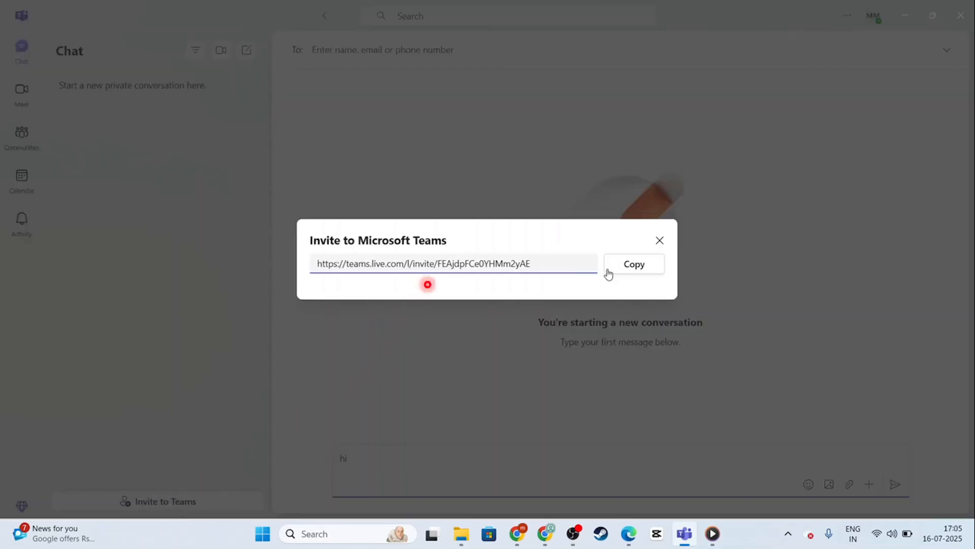